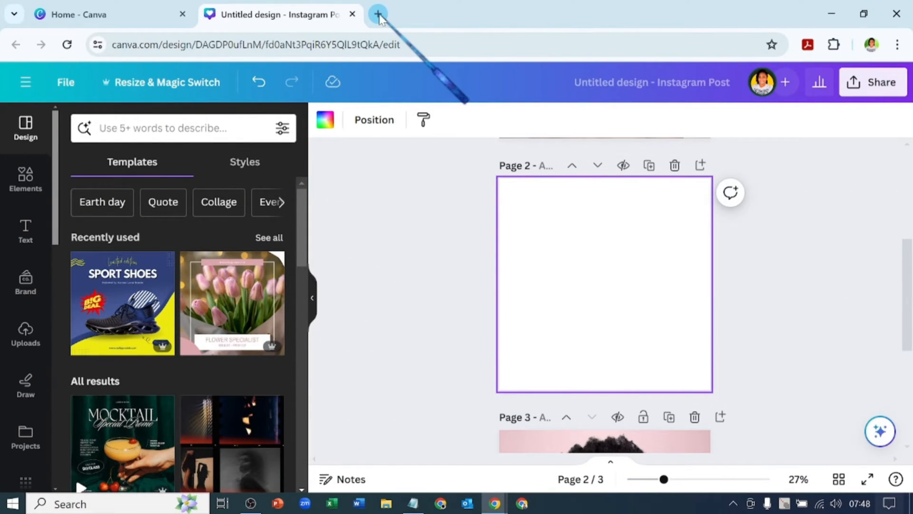
# Step: Open a new browser tab for YouTube beside the Canva design
pyautogui.click(379, 13)
pyautogui.write('youtube.com')
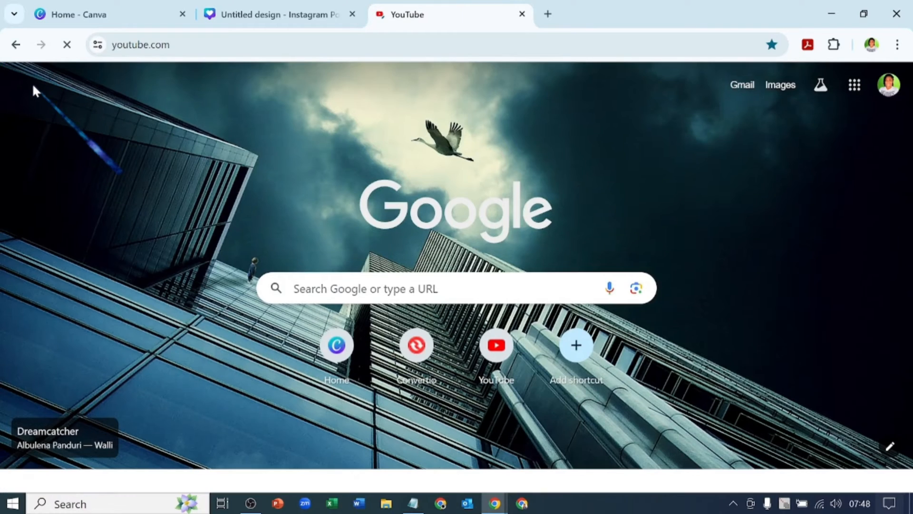
pyautogui.moveTo(385, 156)
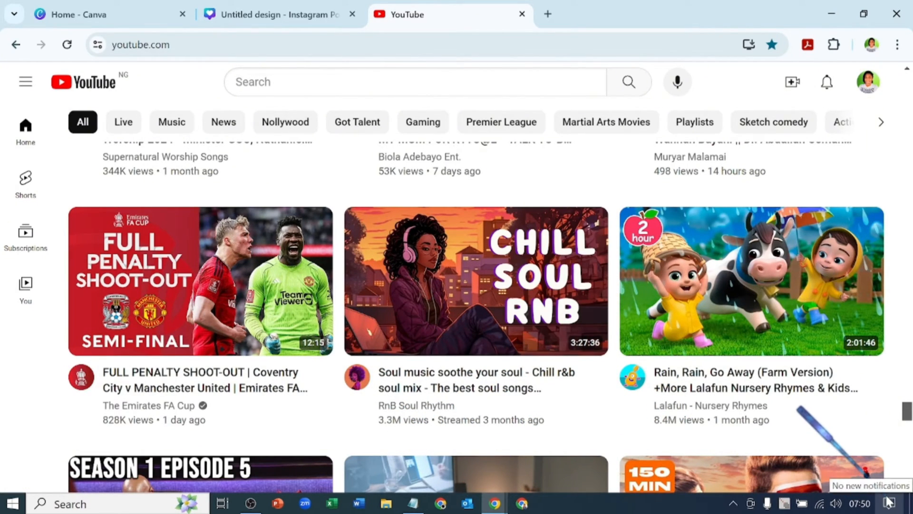
# Step: Snip the Chill Soul RnB thumbnail and open it in Snip & Sketch
pyautogui.click(889, 504)
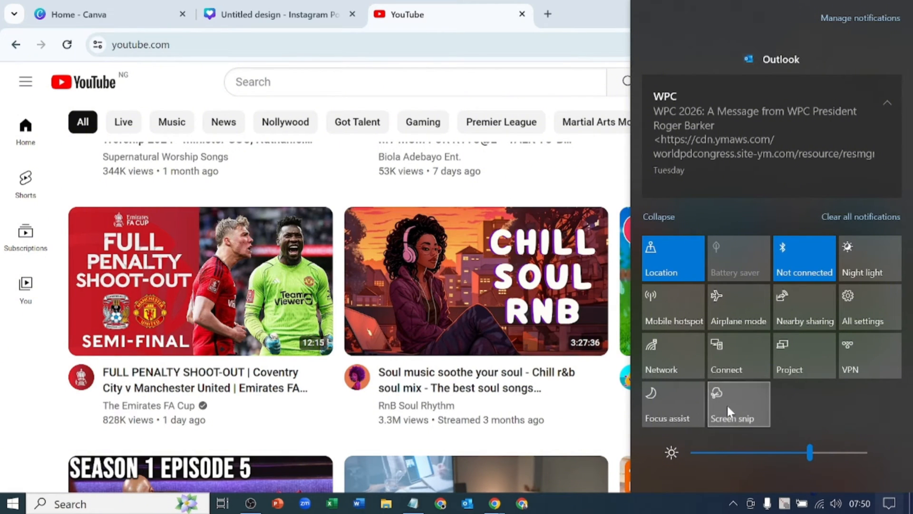
pyautogui.click(737, 404)
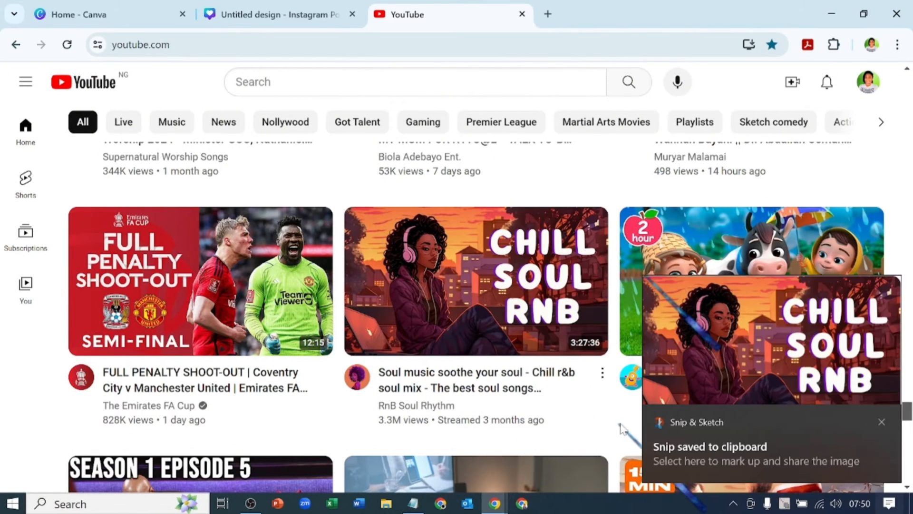
pyautogui.click(758, 443)
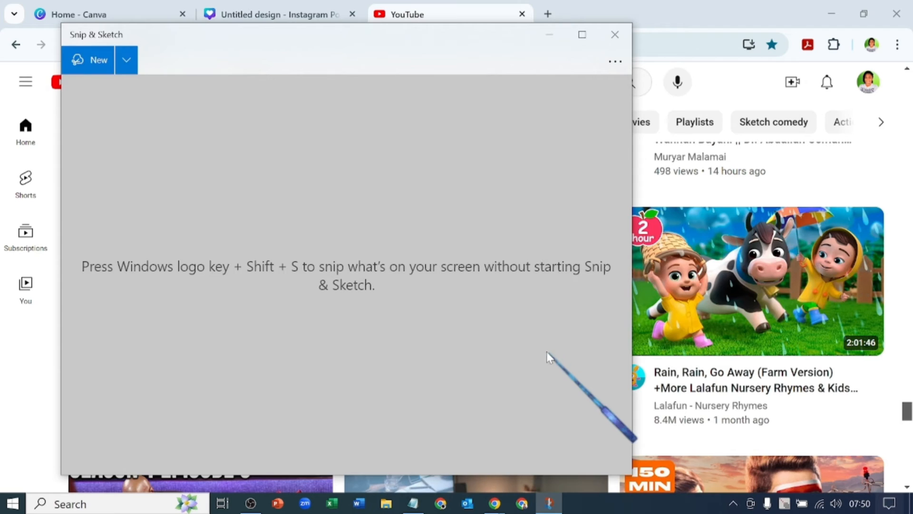
pyautogui.click(88, 60)
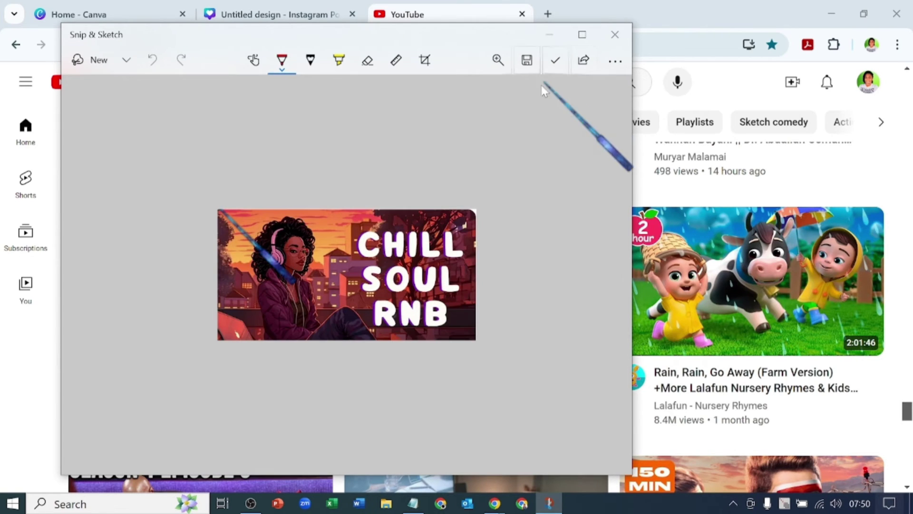
pyautogui.click(615, 35)
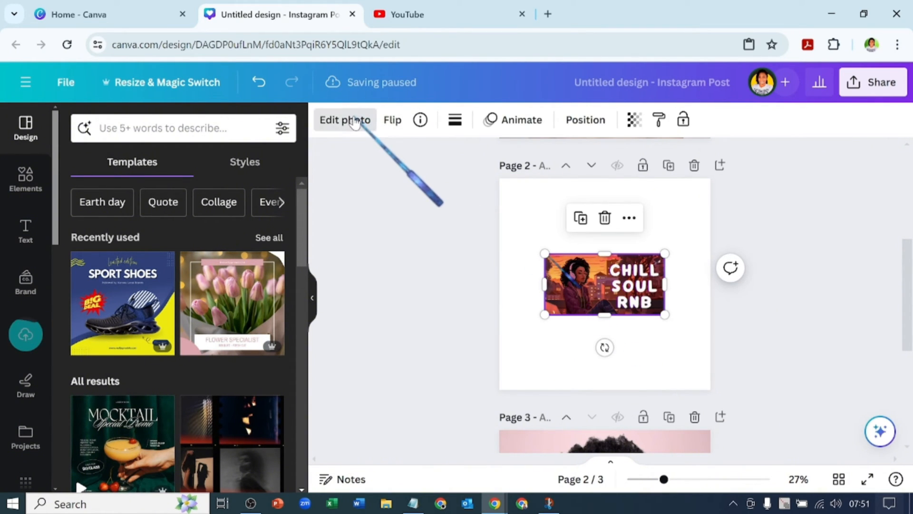
# Step: Use Grab Text with All text to make the CHILL SOUL RNB lettering editable
pyautogui.click(344, 120)
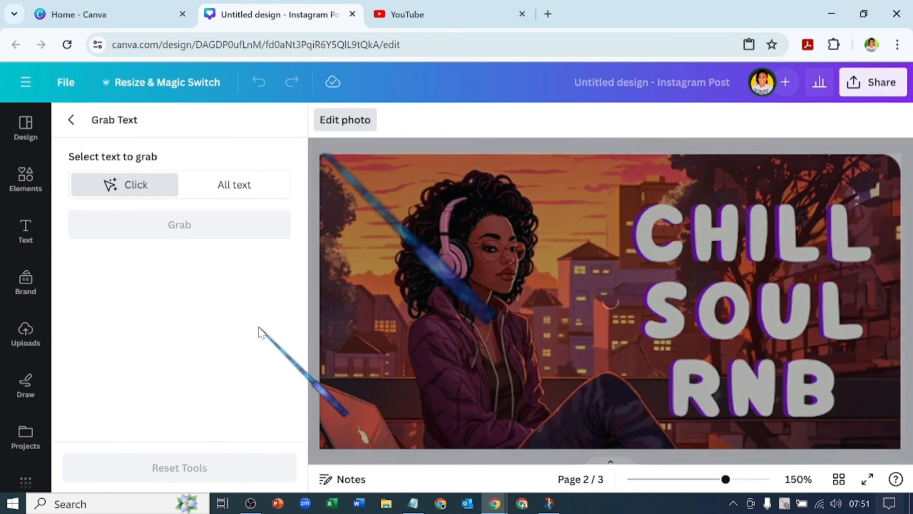
pyautogui.click(751, 314)
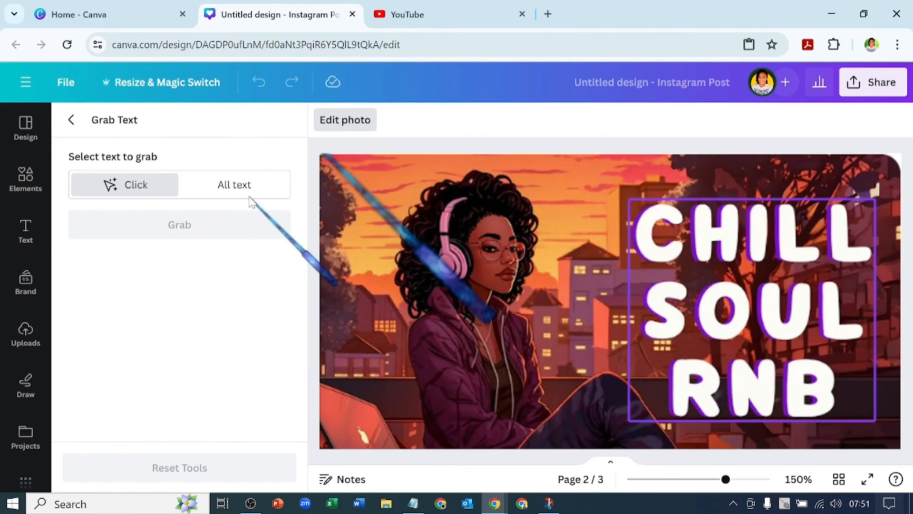
pyautogui.click(234, 185)
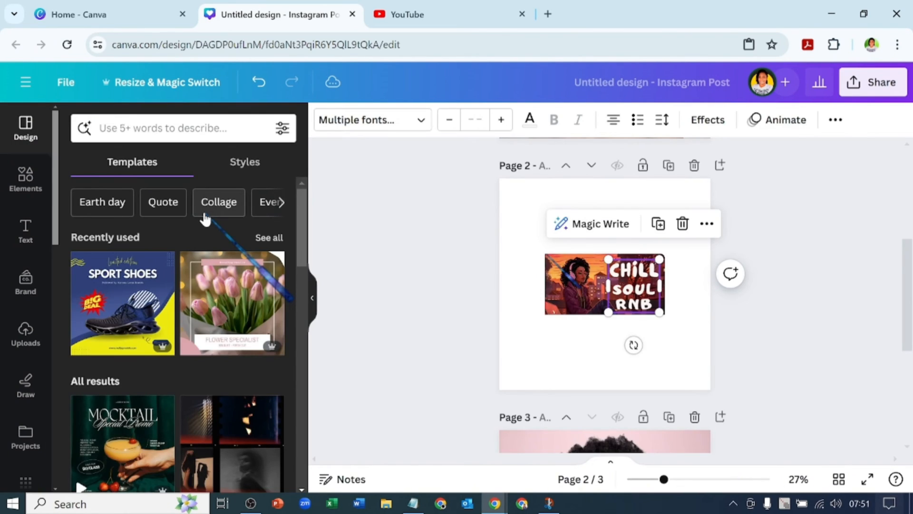
pyautogui.moveTo(424, 129)
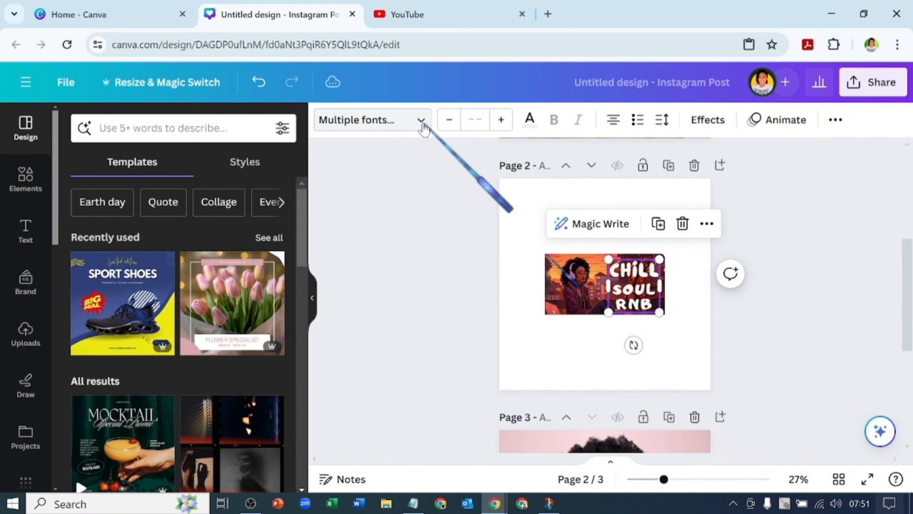